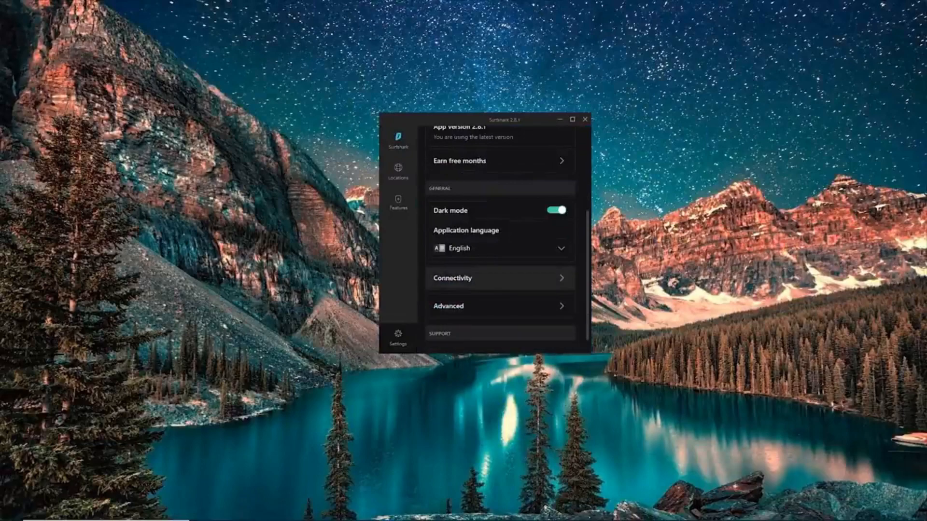
Step: Open the Connectivity page under General in Surfshark Settings
{"action": "left_click", "coordinate": [498, 278]}
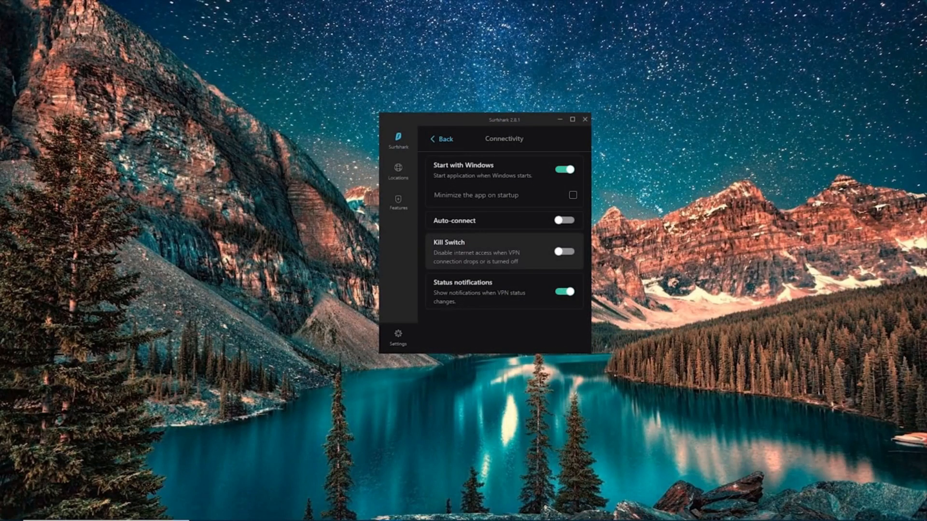